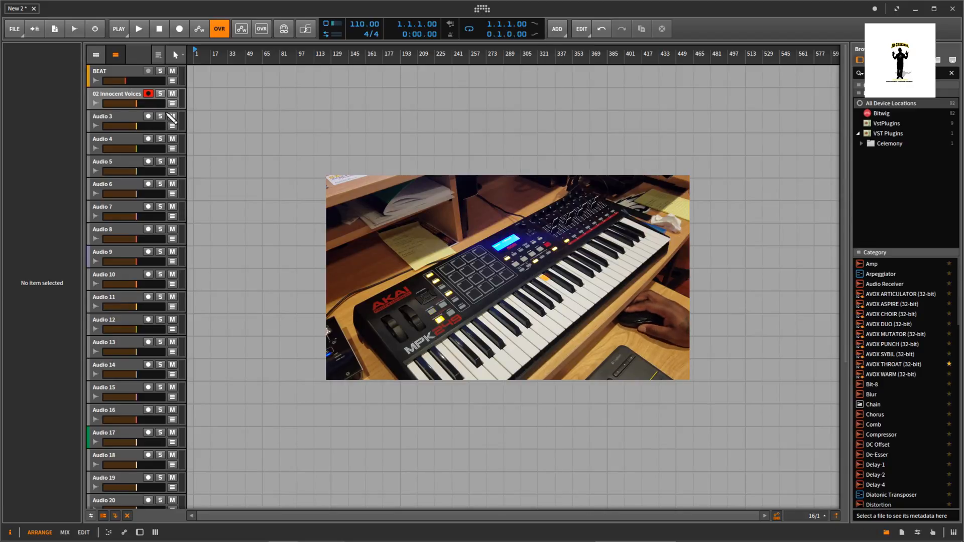
# - Open the Bitwig dashboard on its templates, including Audio Editor, Beat Making and DJ Set
pyautogui.click(148, 93)
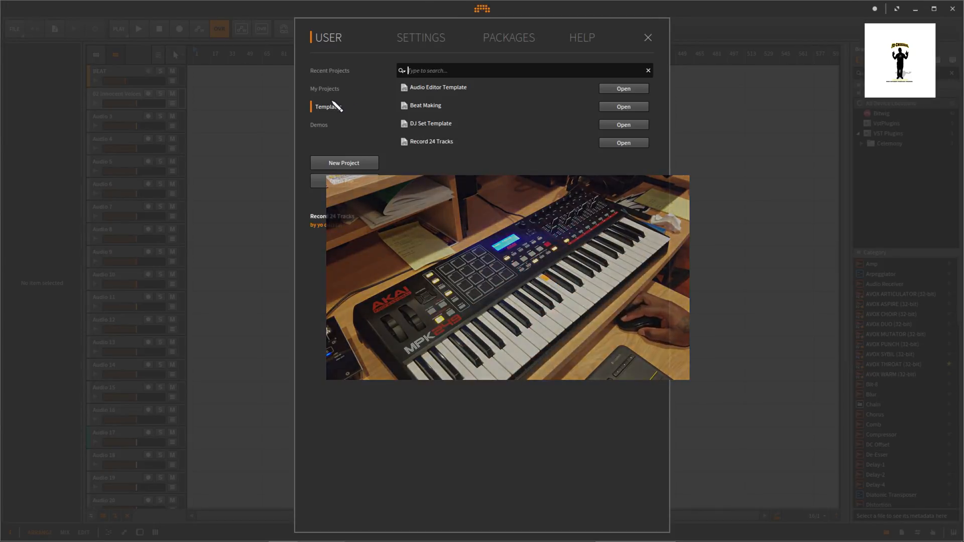
# - In Settings > Controllers, browse manufacturers and check the MPK249's output port without changing it
pyautogui.click(421, 38)
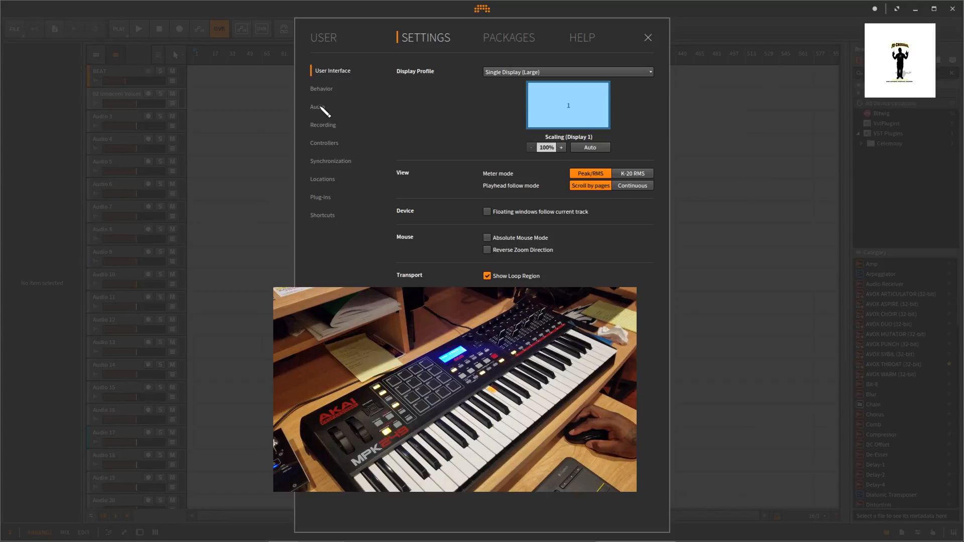
pyautogui.click(329, 143)
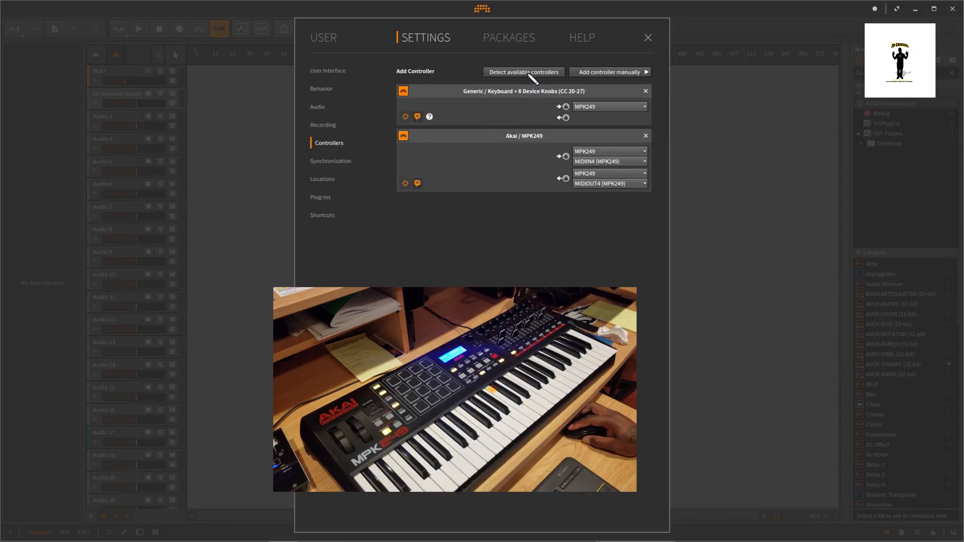
pyautogui.click(606, 72)
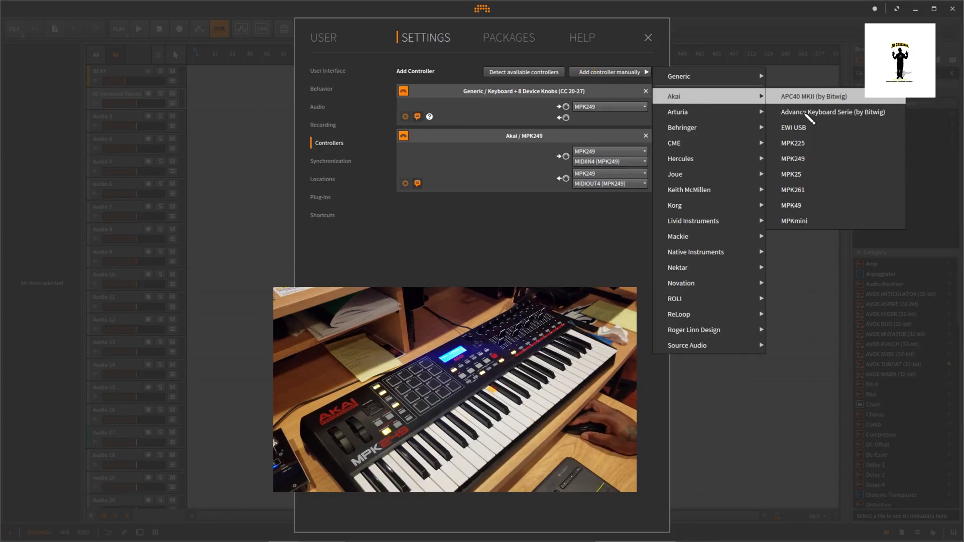
pyautogui.moveTo(792, 158)
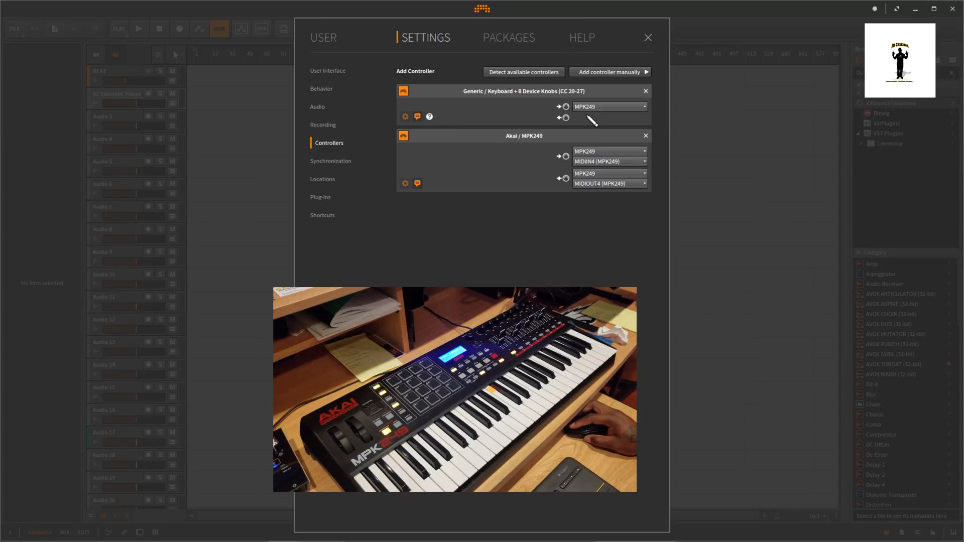
pyautogui.click(642, 183)
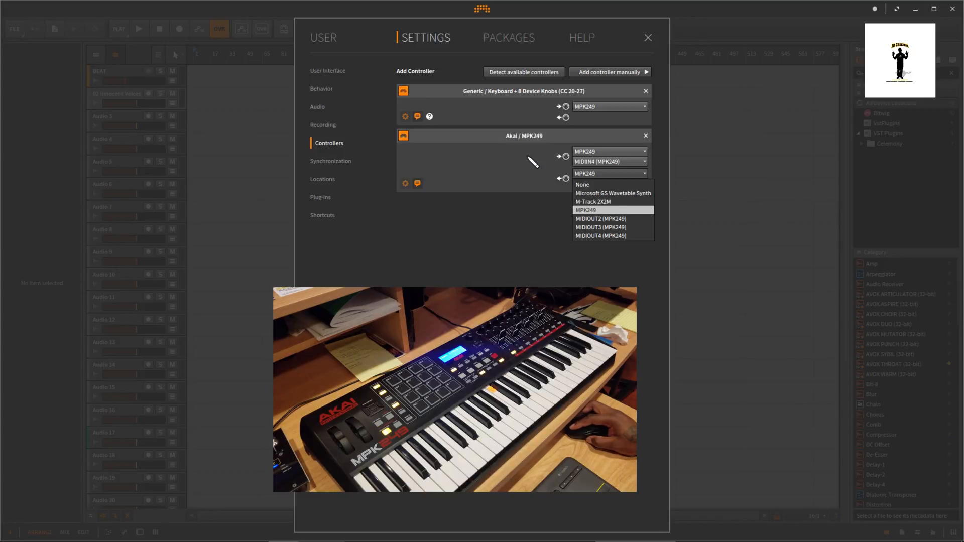
pyautogui.click(600, 236)
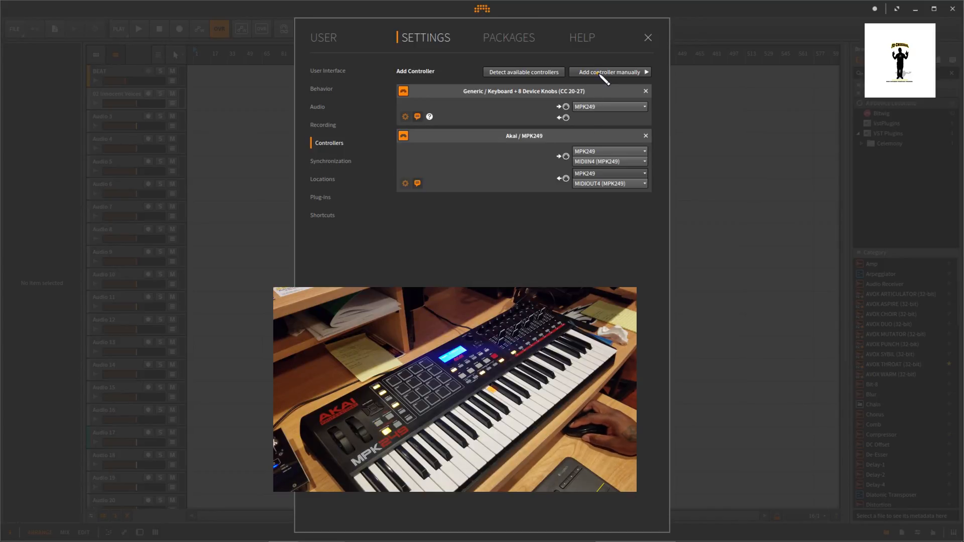
# - Browse manufacturers again, check the generic keyboard's input port, and close settings
pyautogui.click(608, 72)
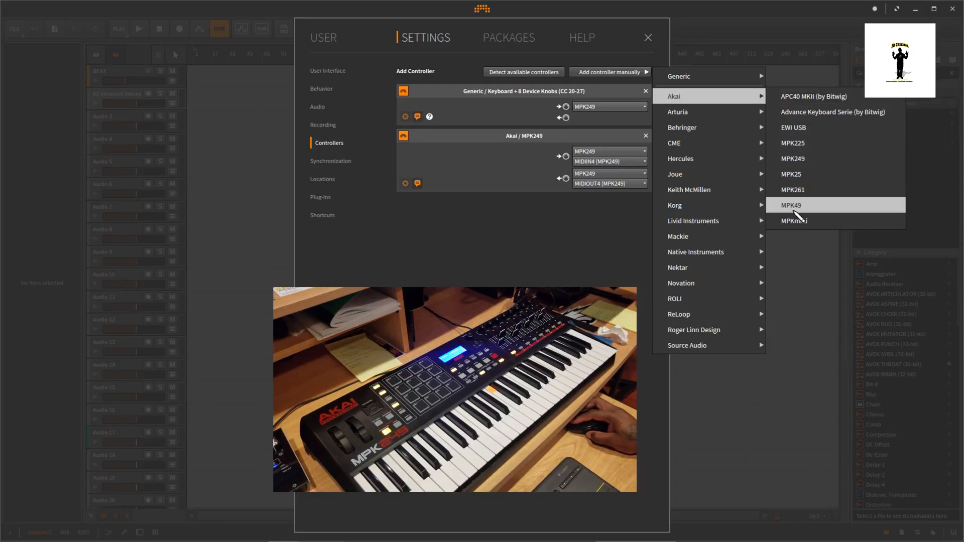
pyautogui.moveTo(805, 167)
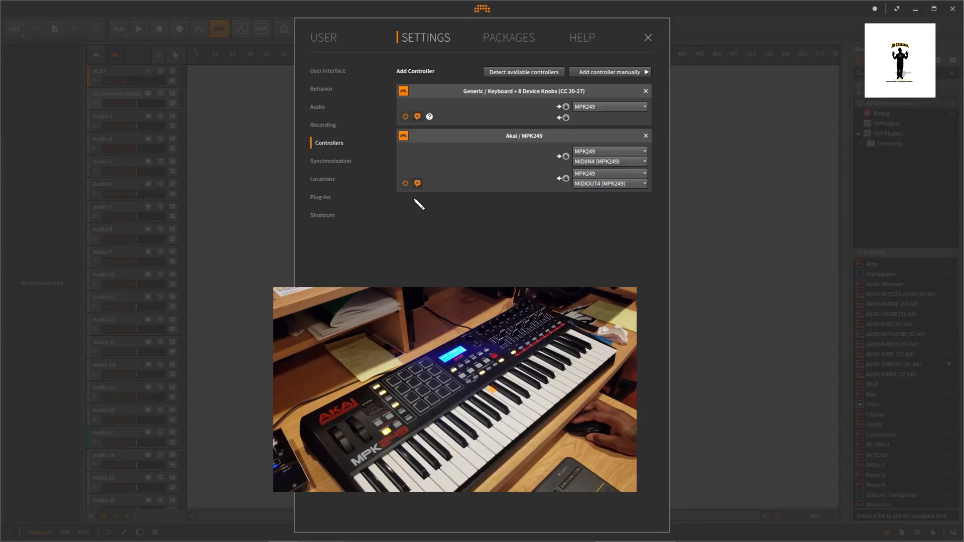
pyautogui.moveTo(569, 106)
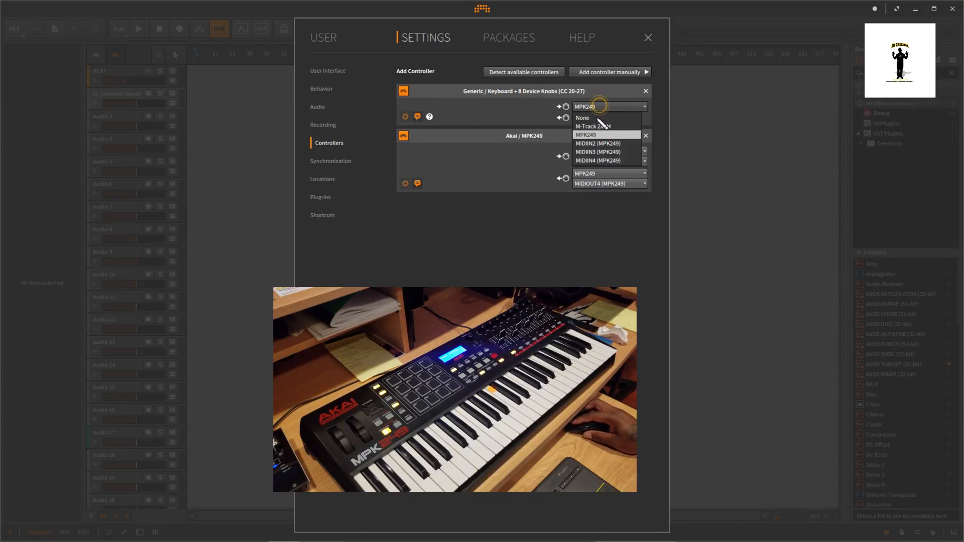
pyautogui.click(584, 134)
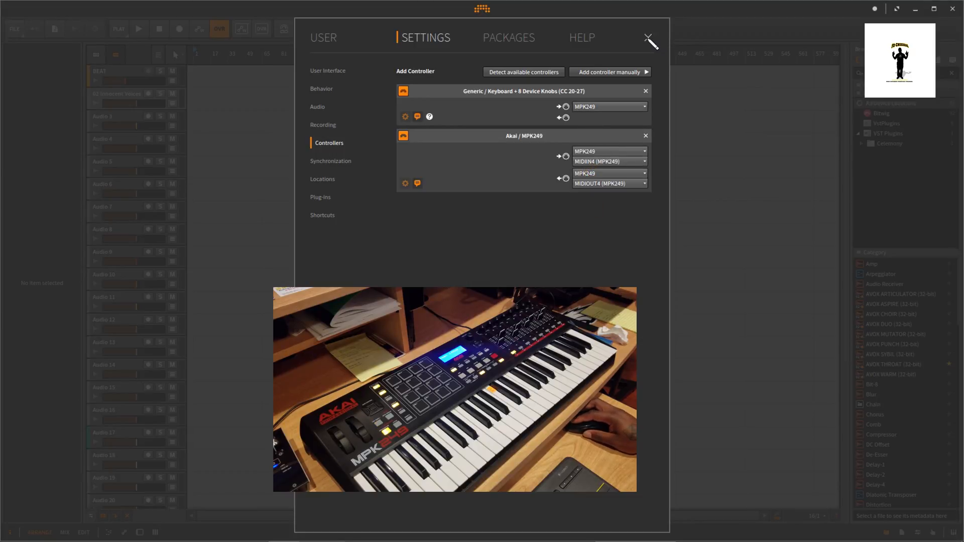
pyautogui.click(647, 38)
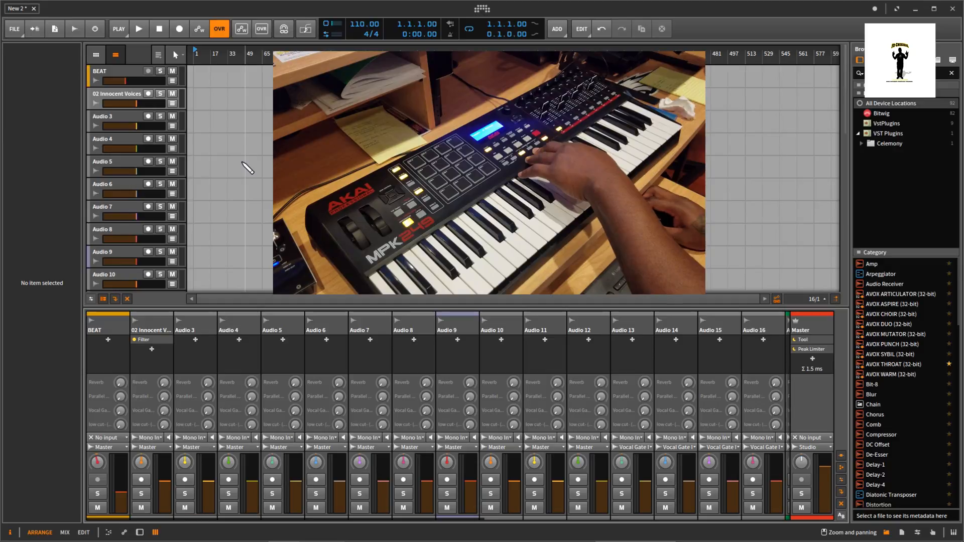
pyautogui.moveTo(240, 179)
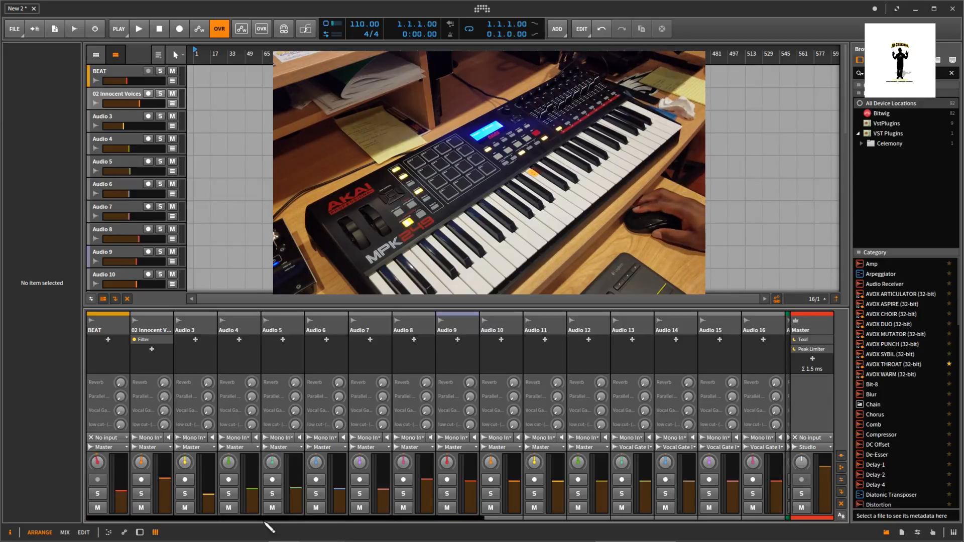
# - Bring up the track volume fader's Map to Controller or Key option
pyautogui.rightClick(490, 462)
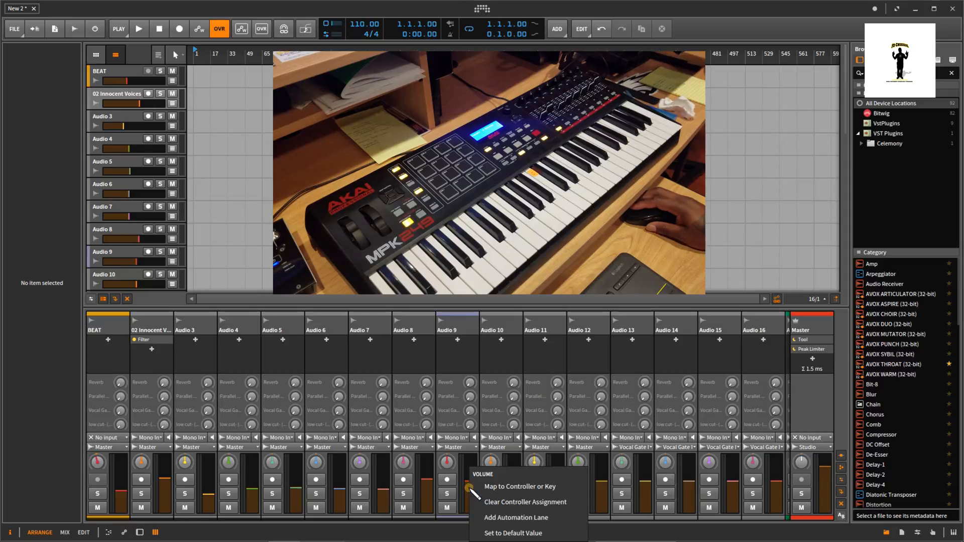
pyautogui.moveTo(520, 487)
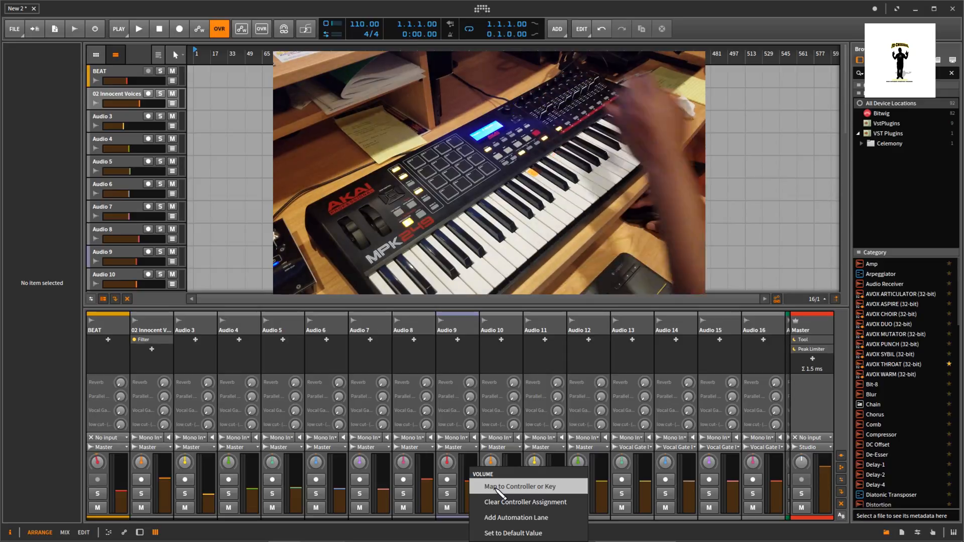
pyautogui.moveTo(516, 517)
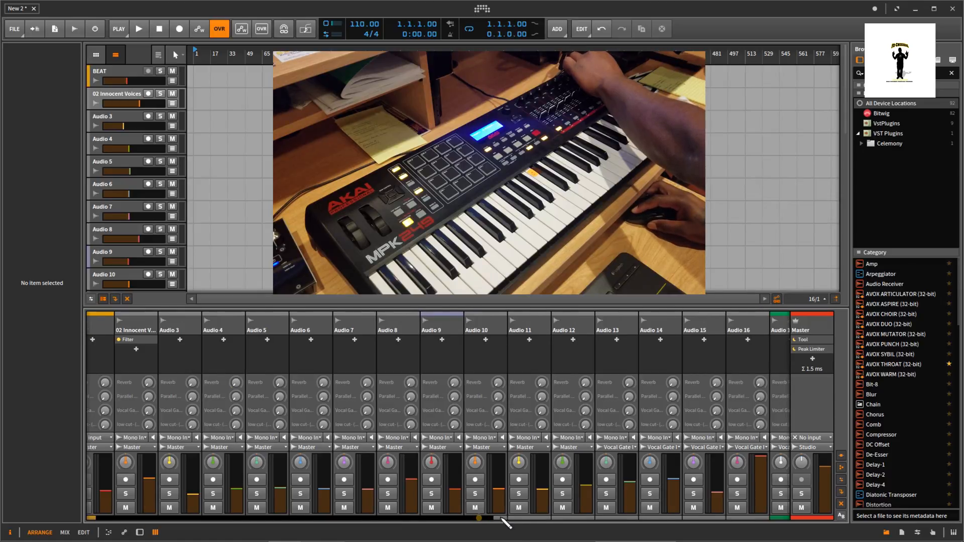
# - Scroll the mixer right to reveal more channel strips
pyautogui.hscroll(3)
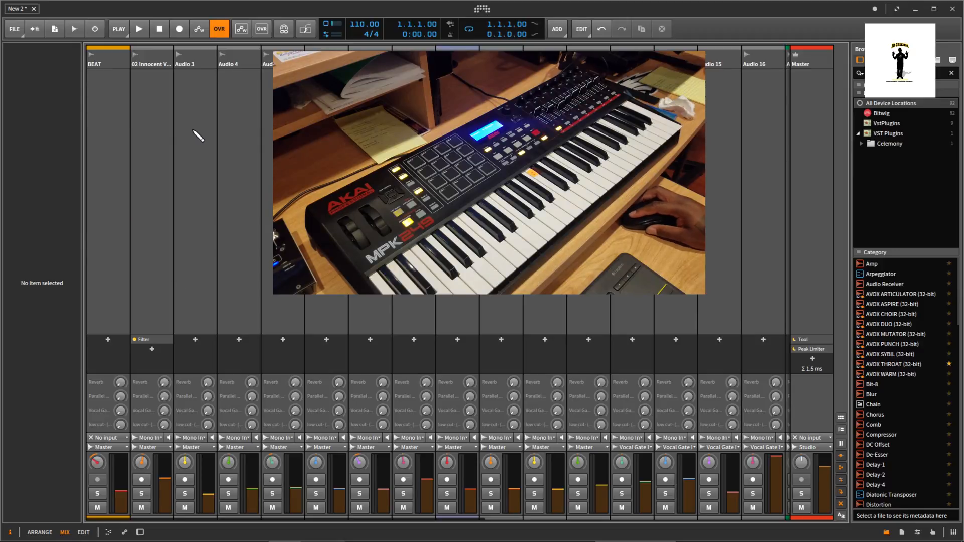
pyautogui.moveTo(212, 59)
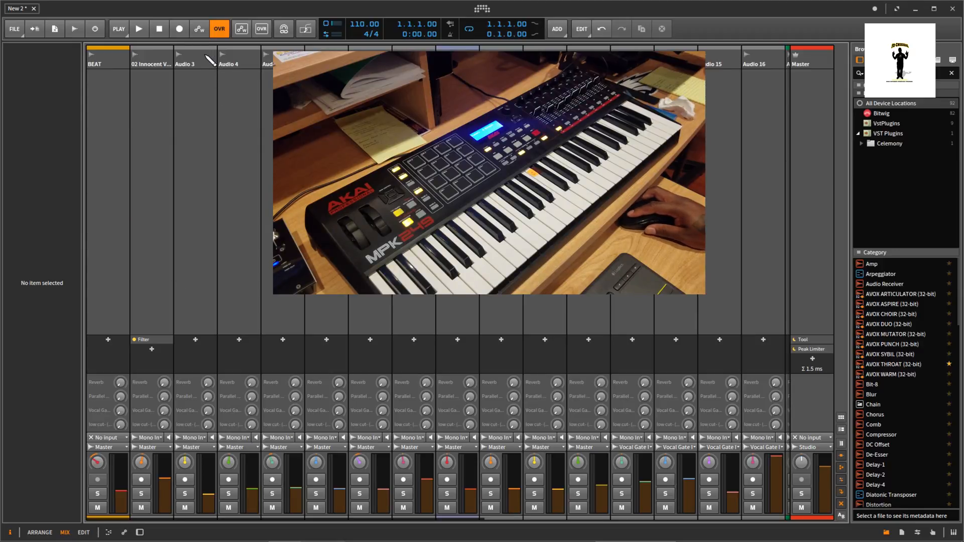
# - Colour Audio 13 blue and Audio 14 green from the inspector's colour palette
pyautogui.click(194, 57)
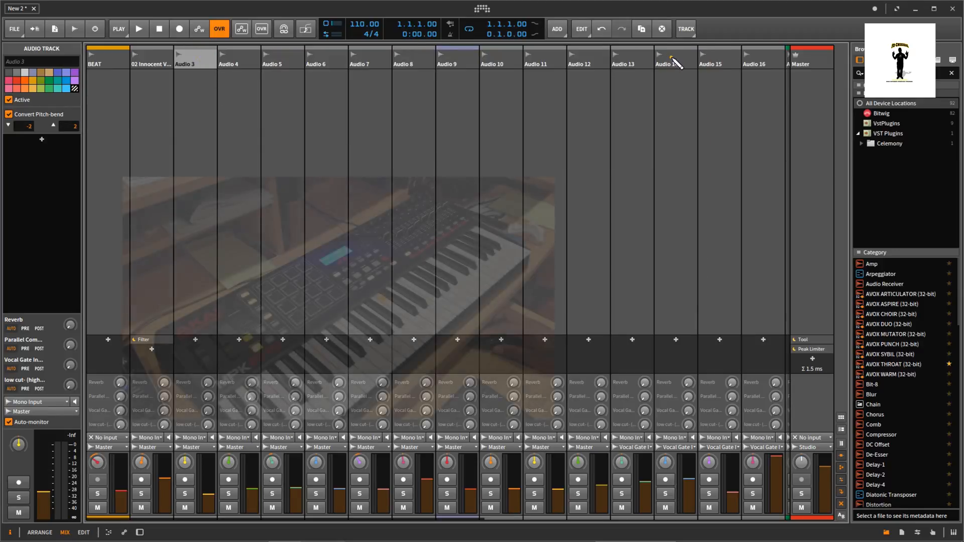
pyautogui.click(675, 56)
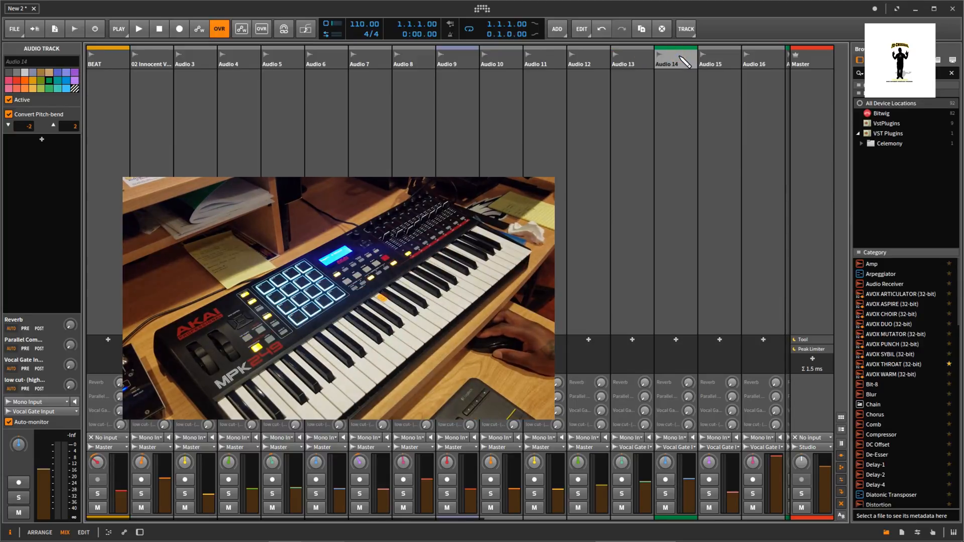
pyautogui.click(632, 57)
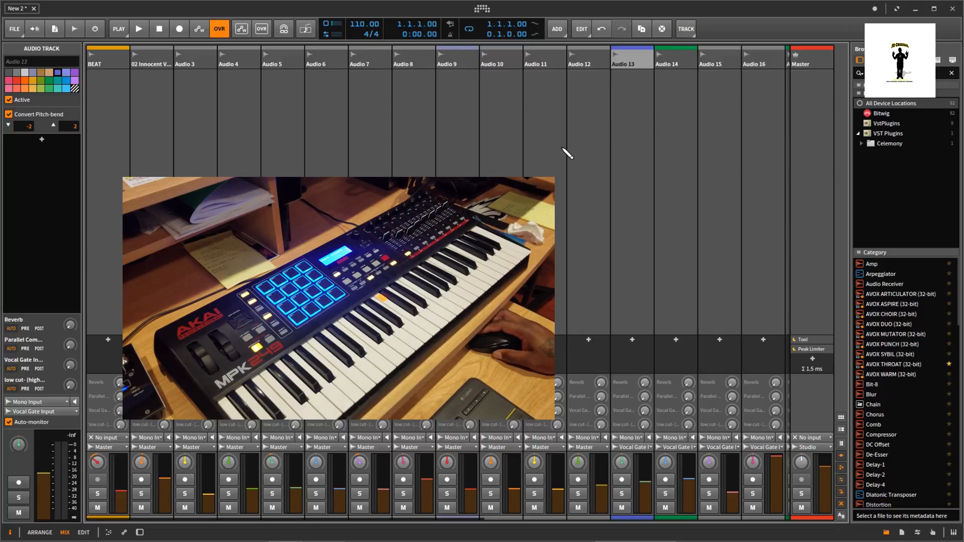
pyautogui.click(139, 29)
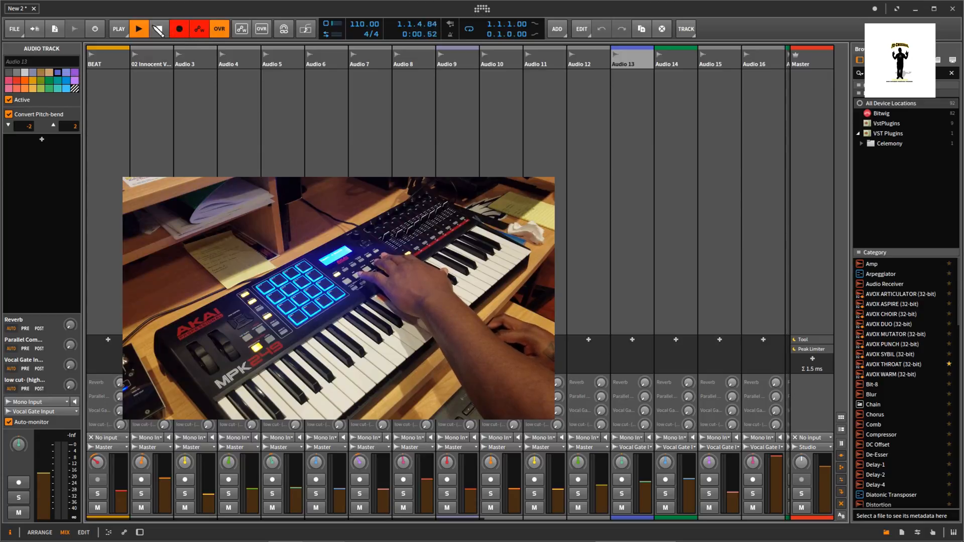
# - Return to the Arrange view with the track list above the mixer
pyautogui.click(159, 28)
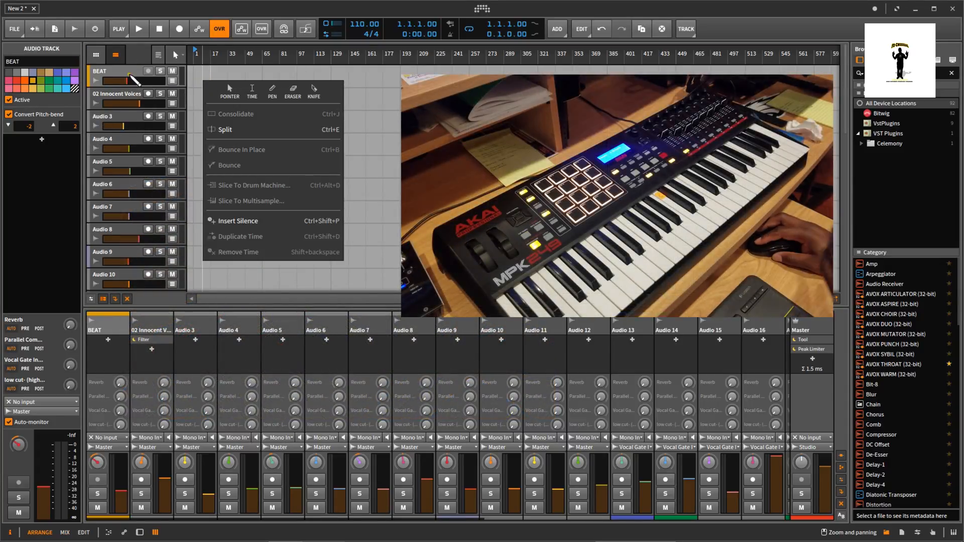
# - Add an instrument track below BEAT holding a Drum Machine container device
pyautogui.rightClick(132, 80)
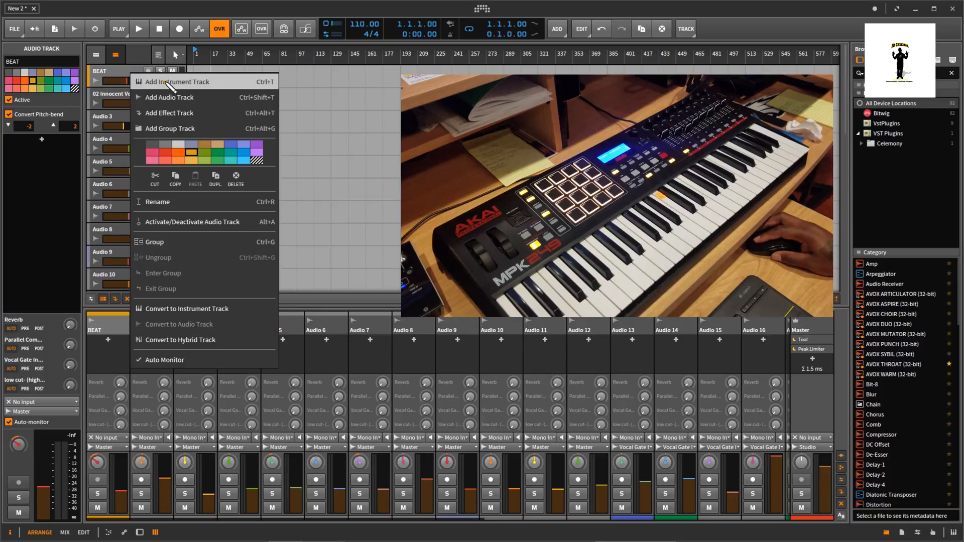
pyautogui.click(179, 81)
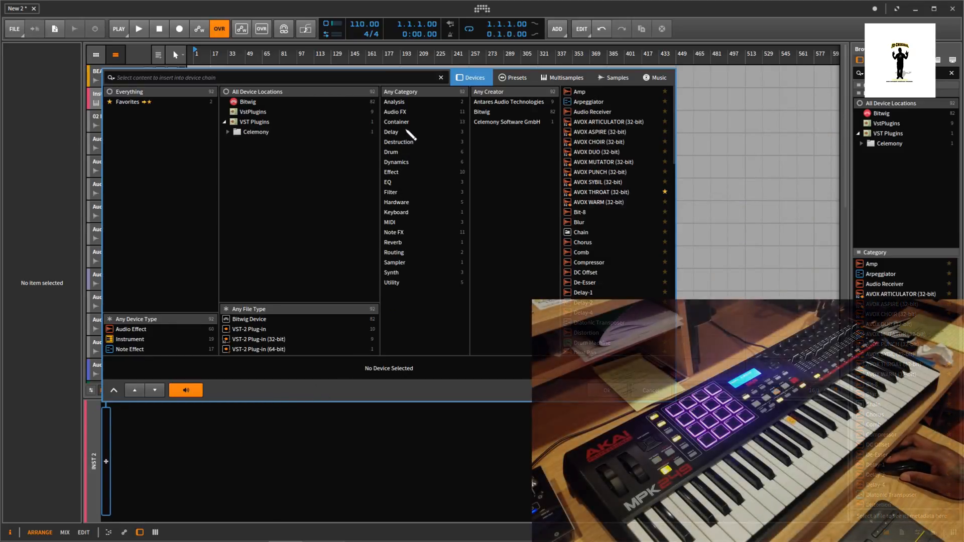
pyautogui.click(396, 121)
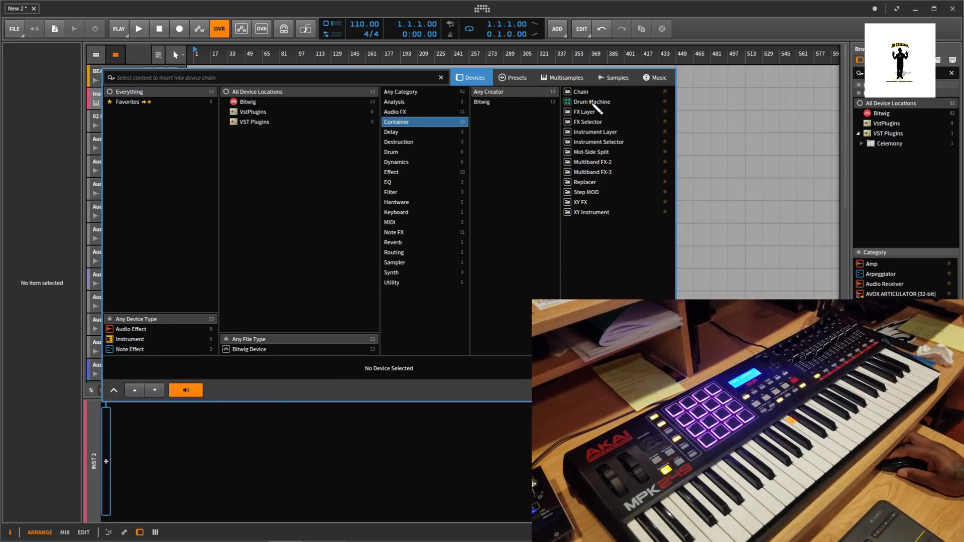
pyautogui.doubleClick(599, 99)
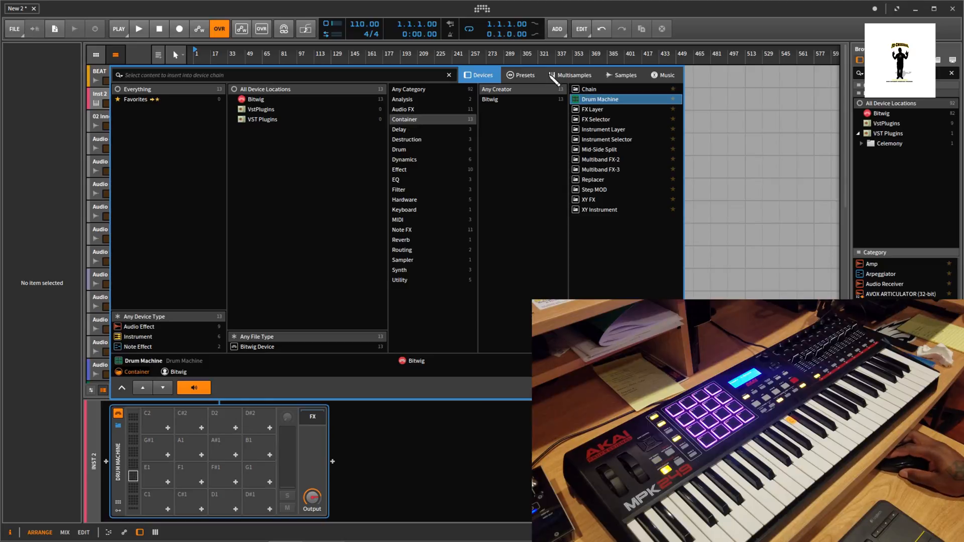
# - Scroll through the Drum Machine's available drum kit presets
pyautogui.click(521, 74)
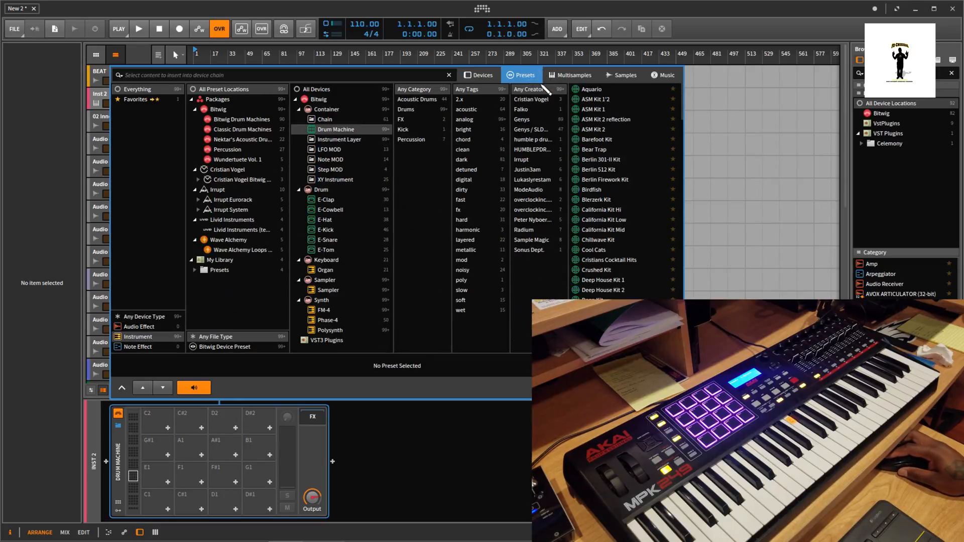
pyautogui.moveTo(685, 115)
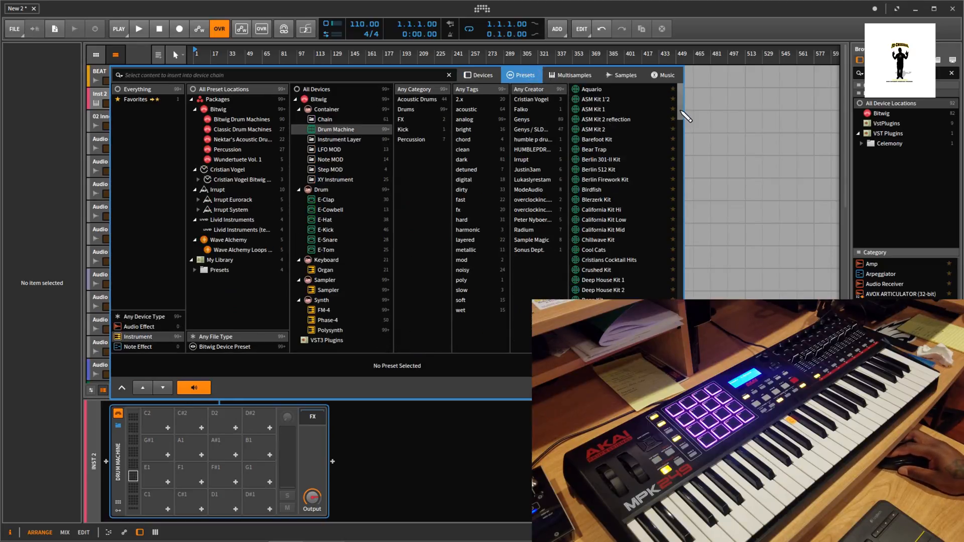
pyautogui.scroll(-3)
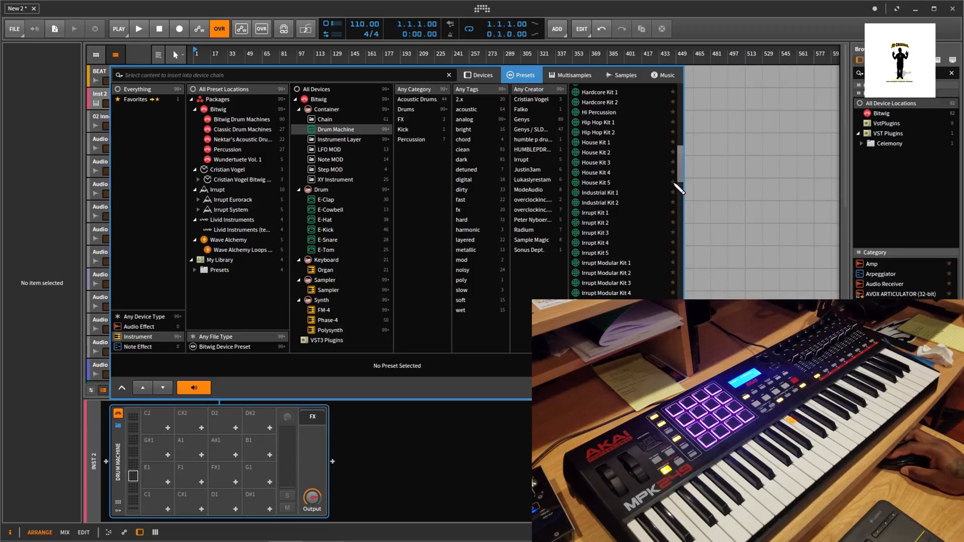
pyautogui.scroll(-3)
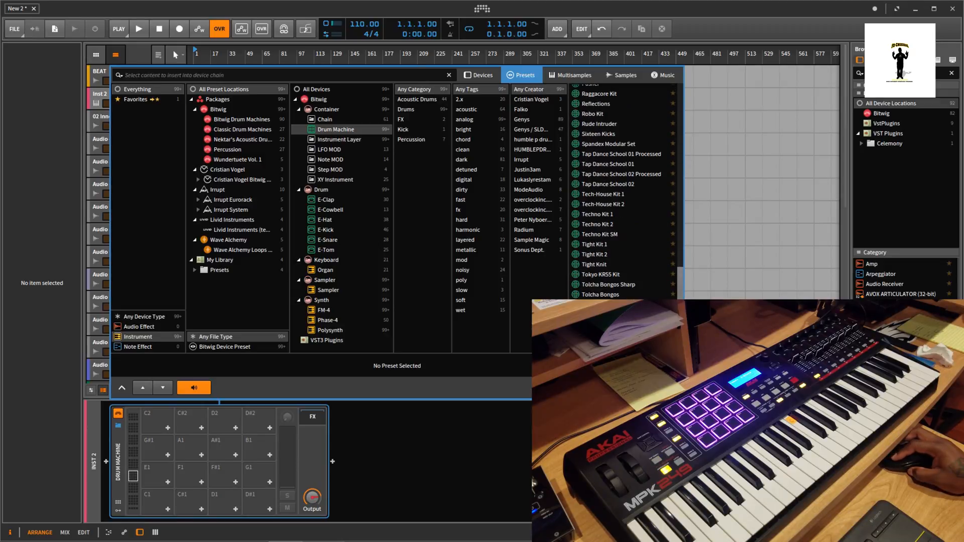
pyautogui.scroll(-3)
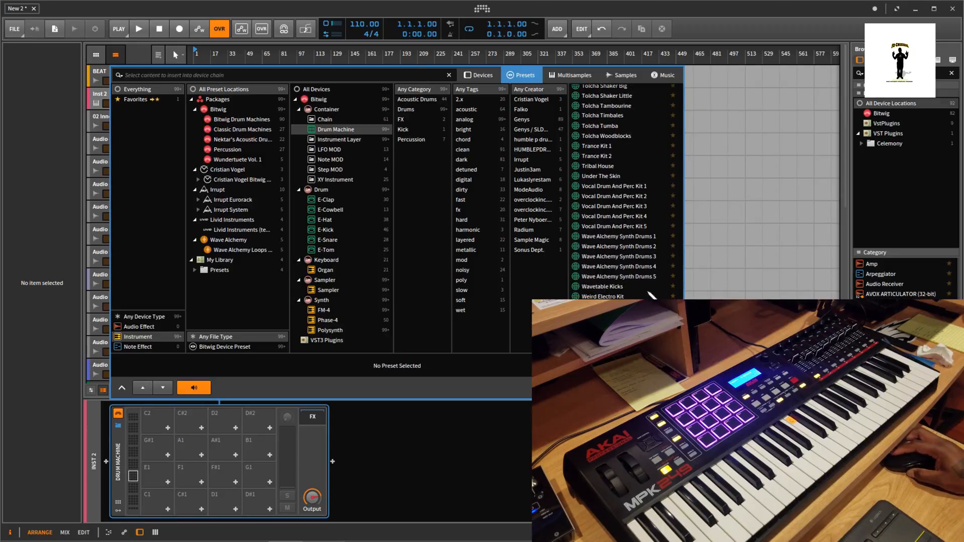
pyautogui.moveTo(608, 176)
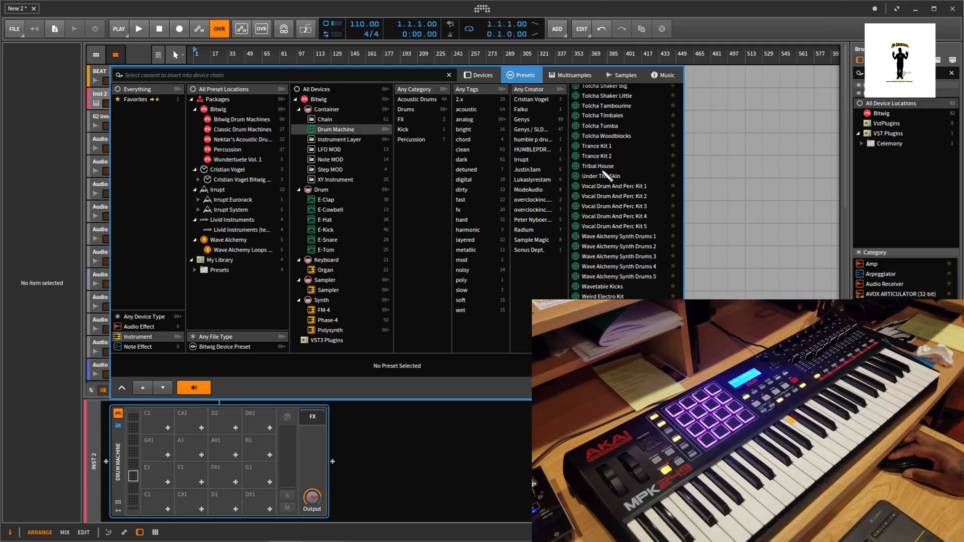
# - Load the Trance Kit 2 preset into the Drum Machine
pyautogui.click(597, 156)
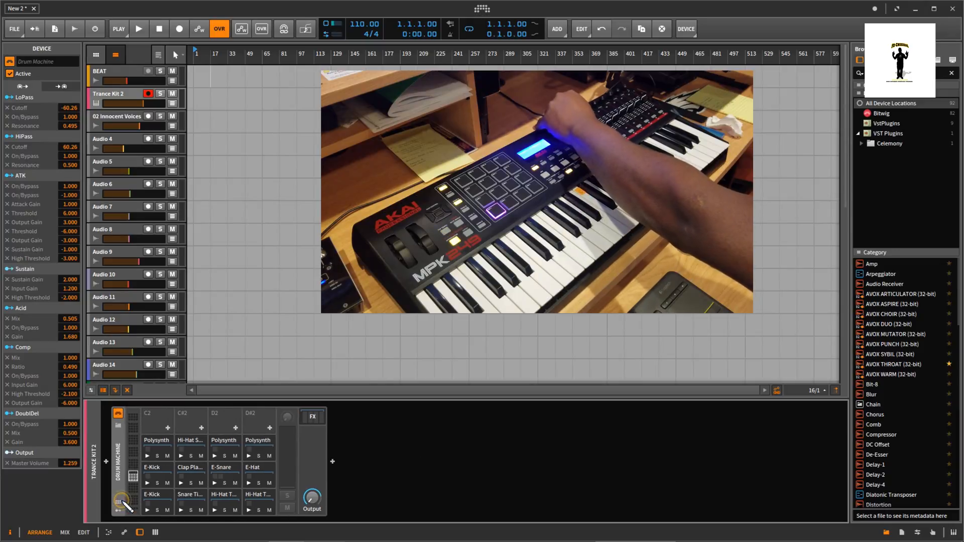
# - Show Trance Kit 2's Perform knobs and expand its FX chain with Ladder and Delay-4
pyautogui.click(118, 503)
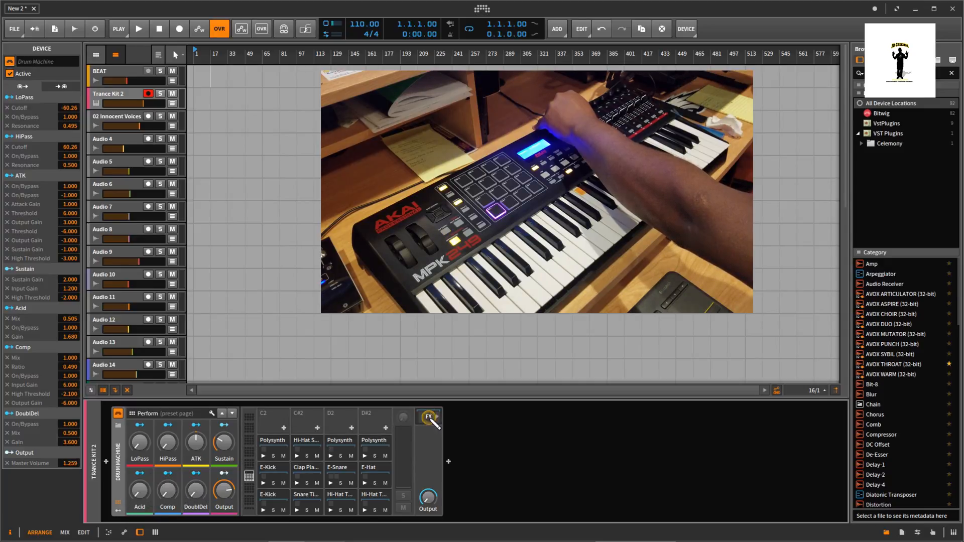
pyautogui.click(426, 416)
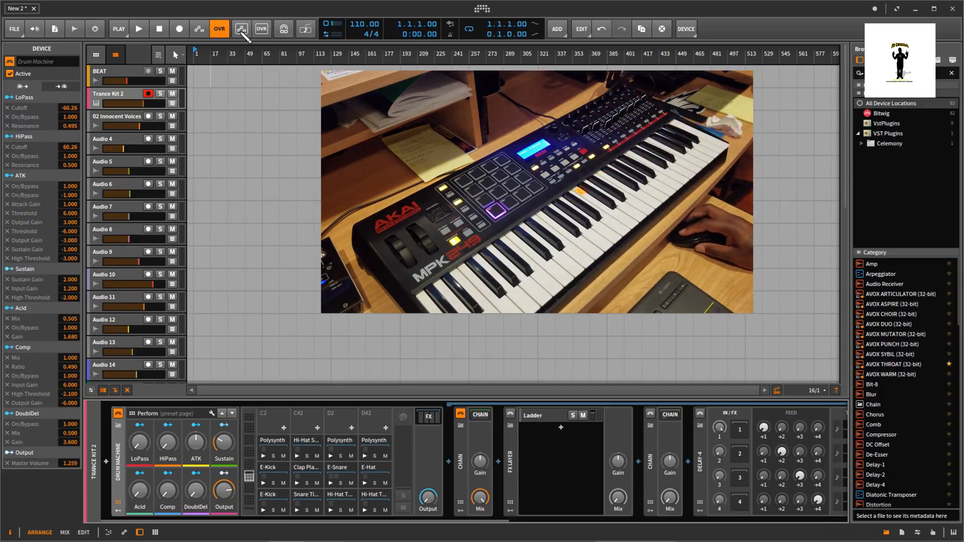
pyautogui.click(160, 29)
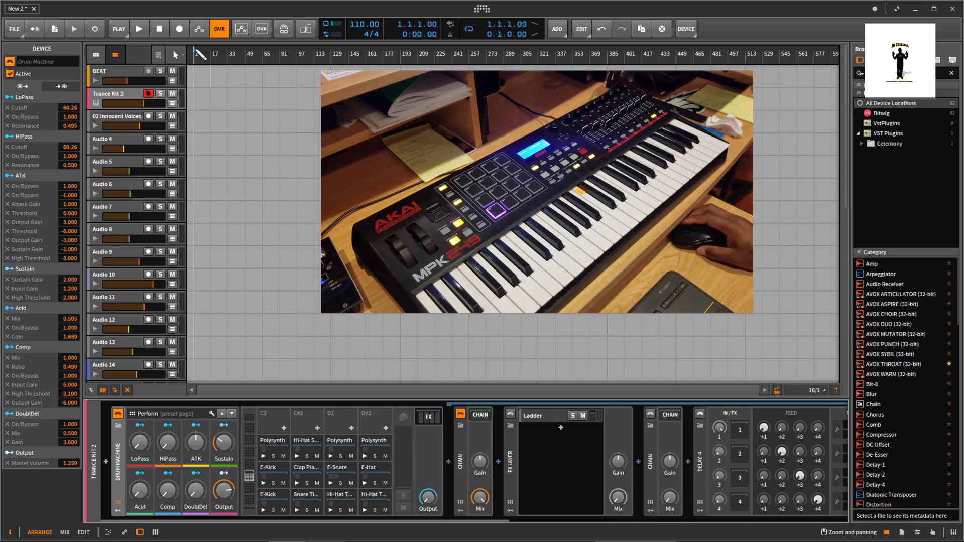
pyautogui.moveTo(178, 29)
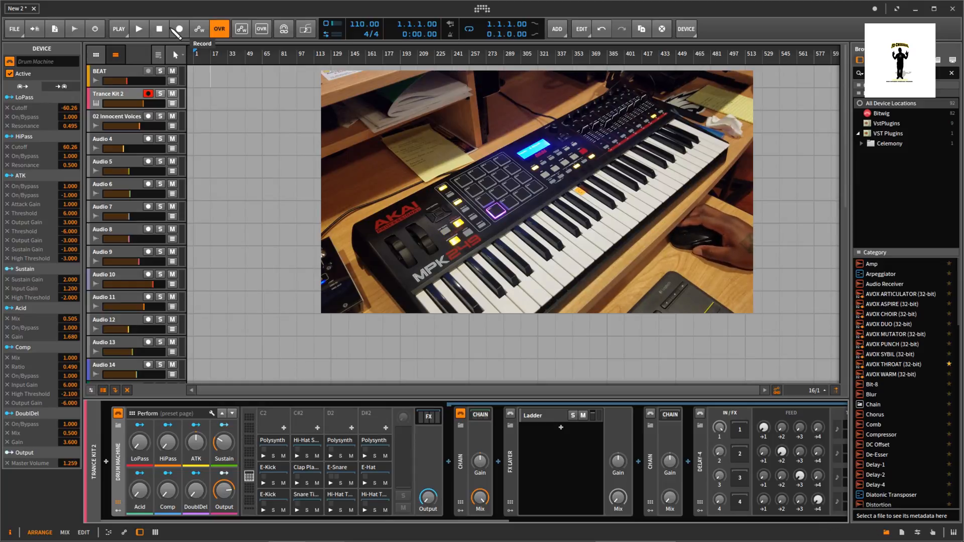